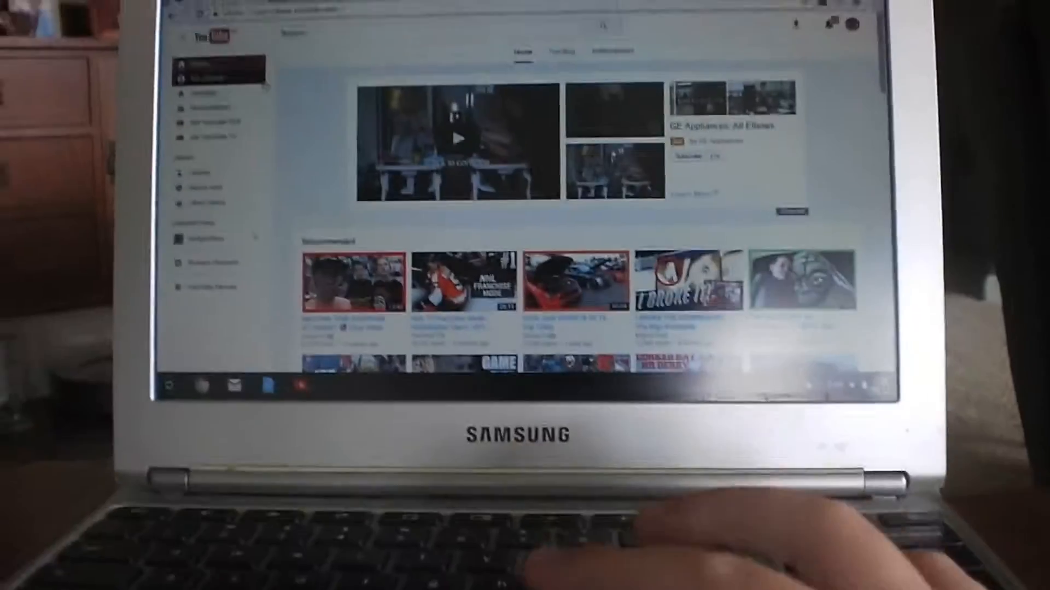
Scroll the upload page to reveal the import, live streaming and create-video options
scroll("down", 3)
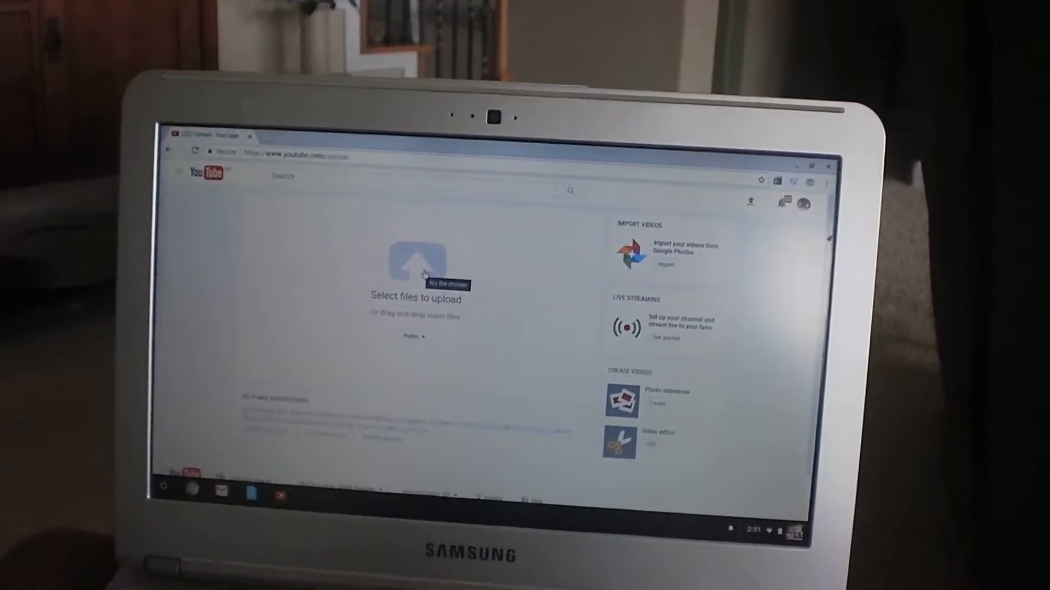
Launch the Video Editor from Create Videos, starting a new project 'My Edited Video'
left_click(413, 261)
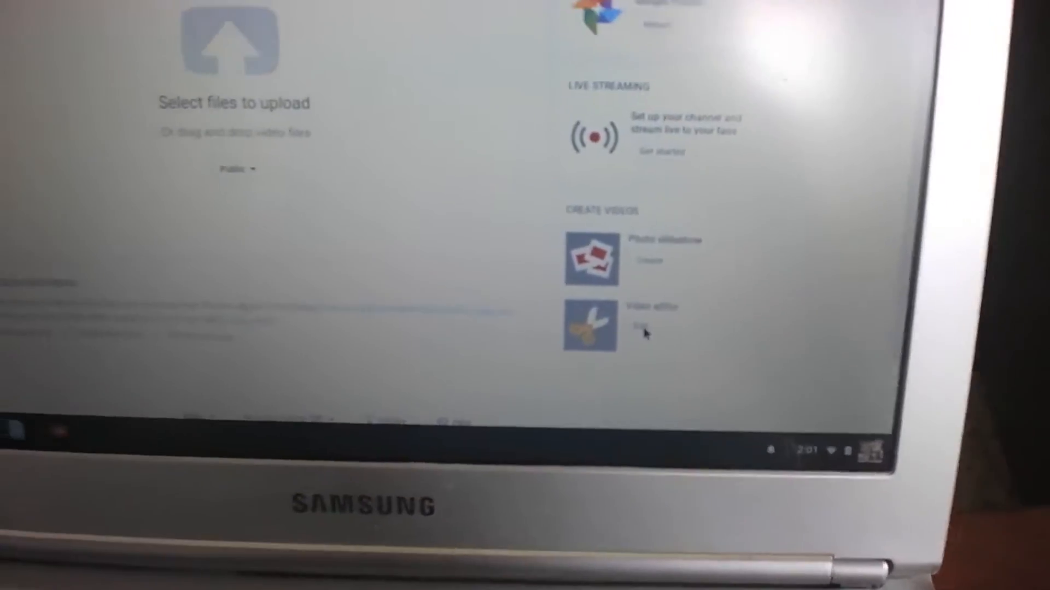
left_click(590, 325)
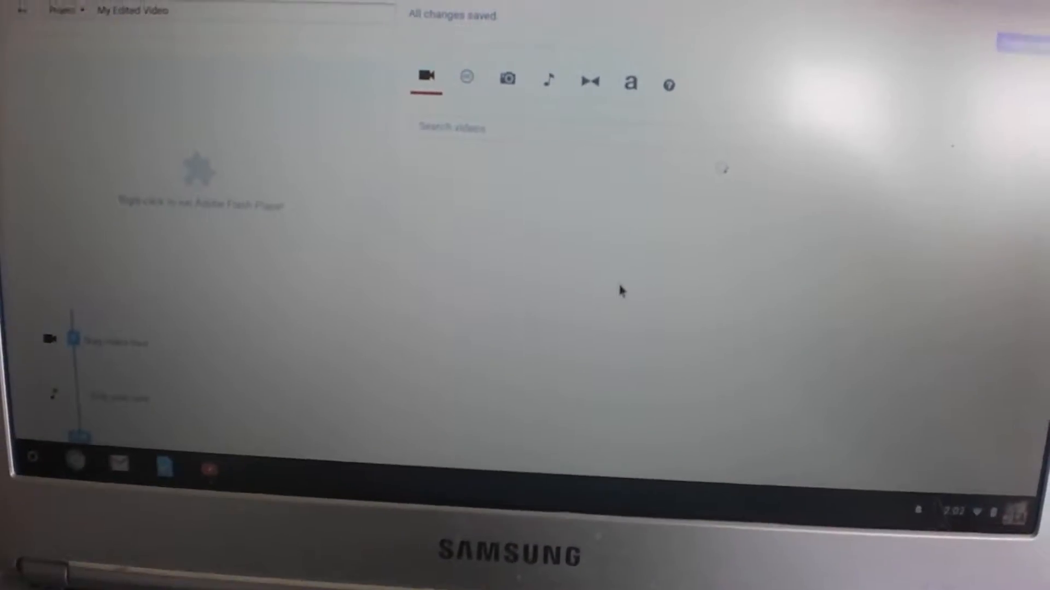